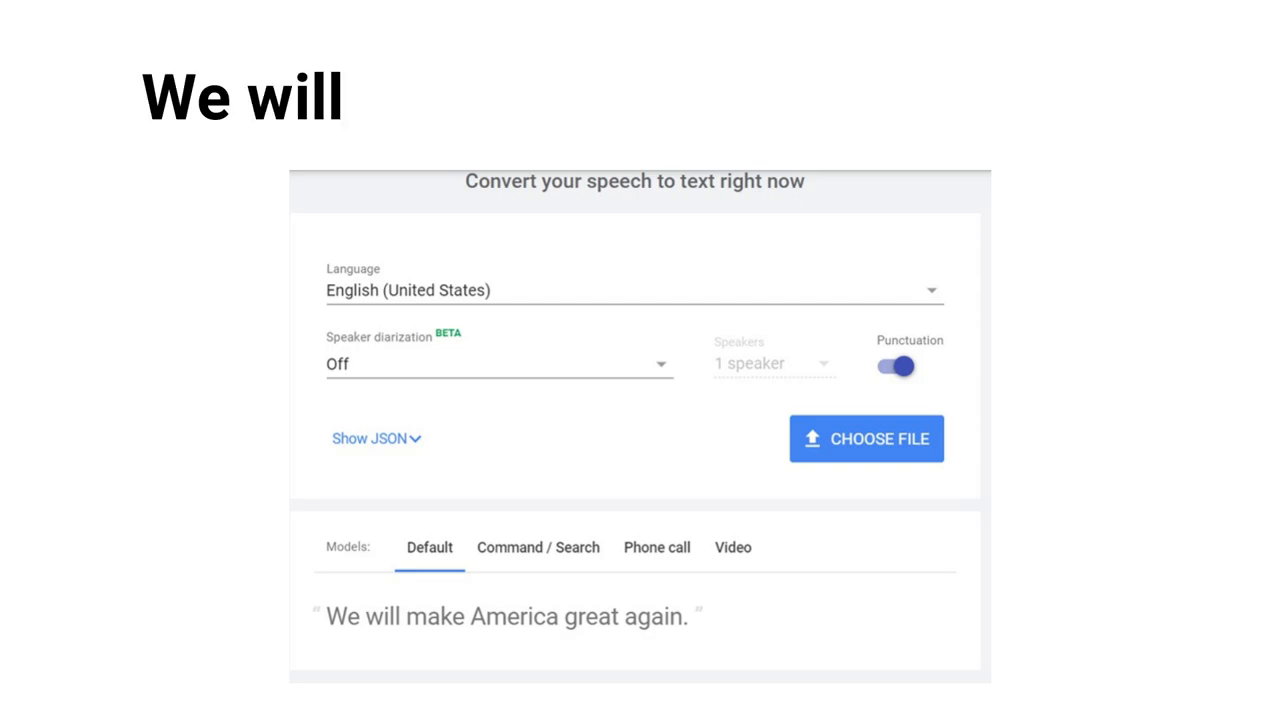
text(make America great)
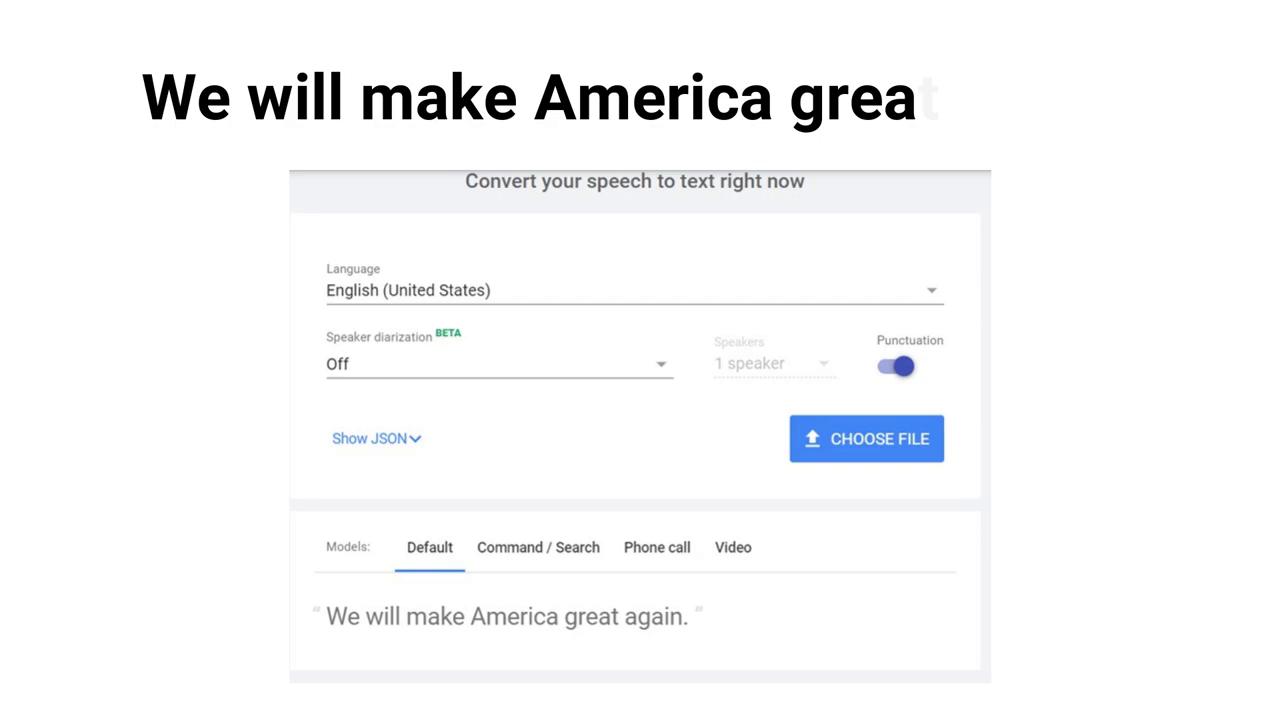